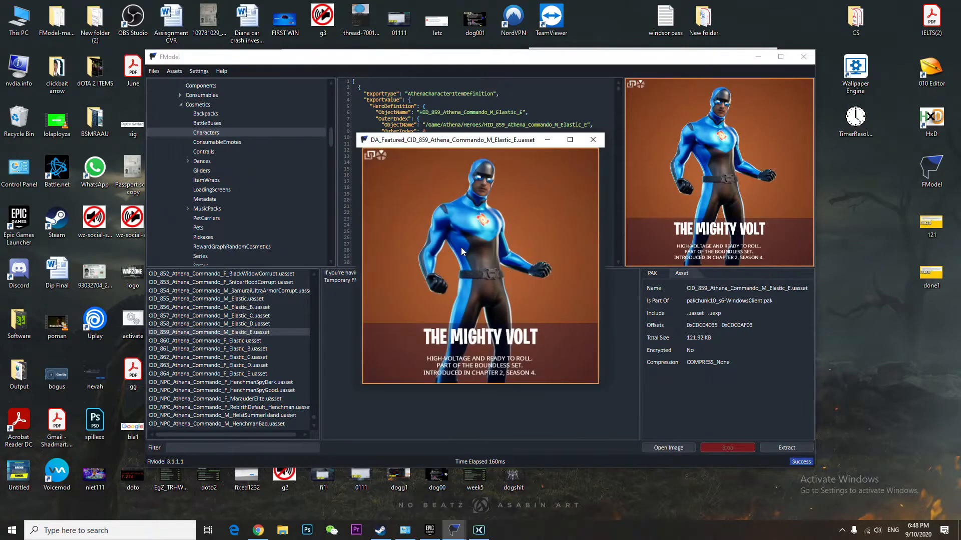
# Step: Move the popped-out Mighty Volt skin preview window aside by its title bar
pyautogui.moveTo(478, 140); pyautogui.dragTo(668, 74)
pyautogui.write('e')
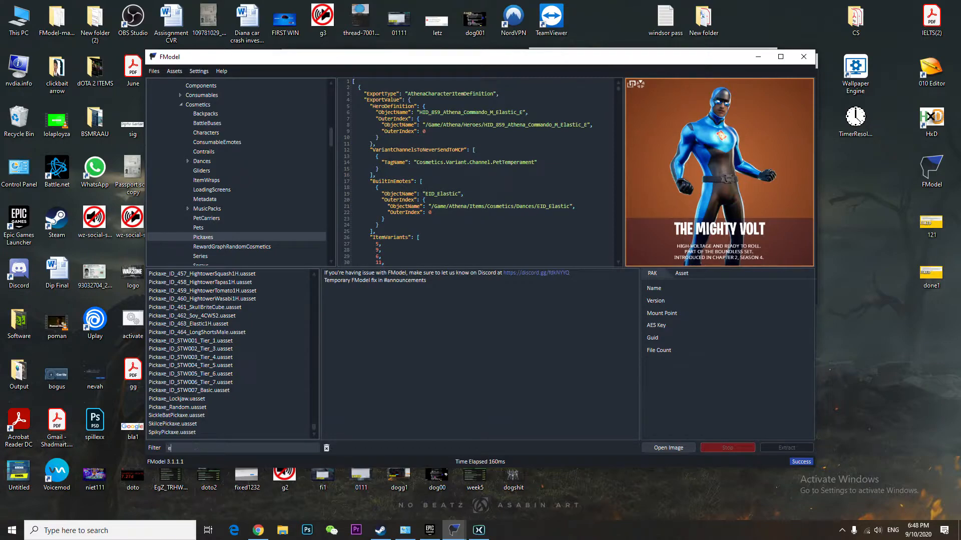
# Step: Filter Pickaxes by 'ela', preview Pickaxe_ID_463_Elastic1H (Psycho Buzz Axes), then switch to the Sprays folder
pyautogui.write('la')
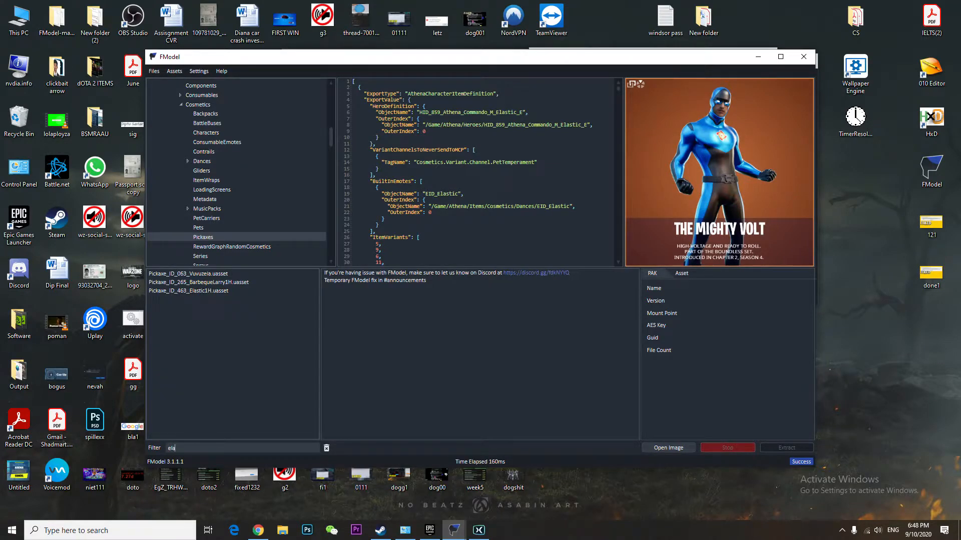
pyautogui.moveTo(222, 447)
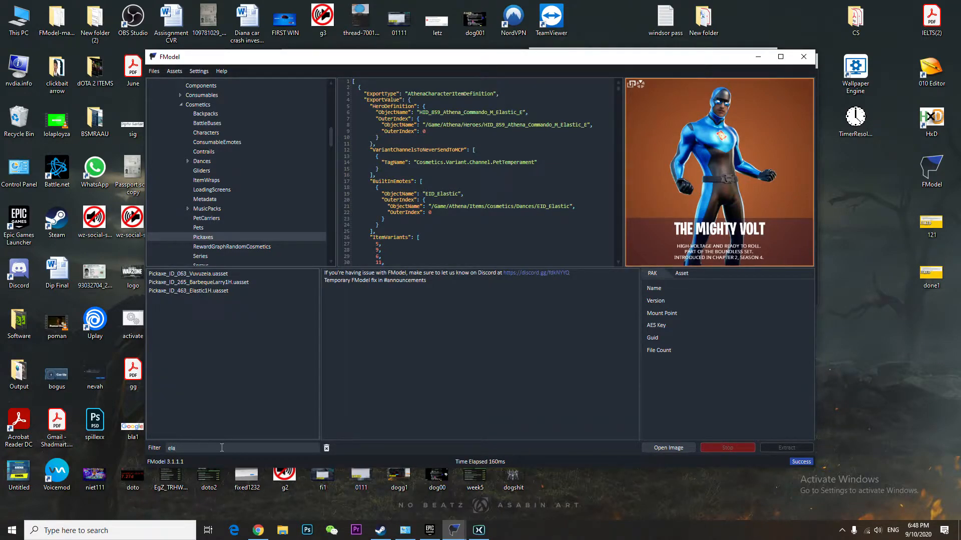
pyautogui.click(188, 290)
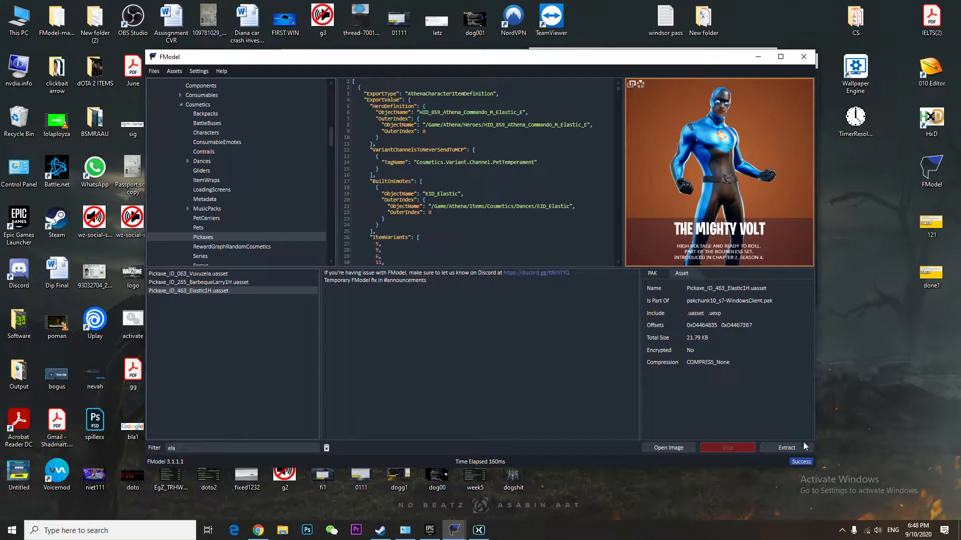
pyautogui.click(199, 283)
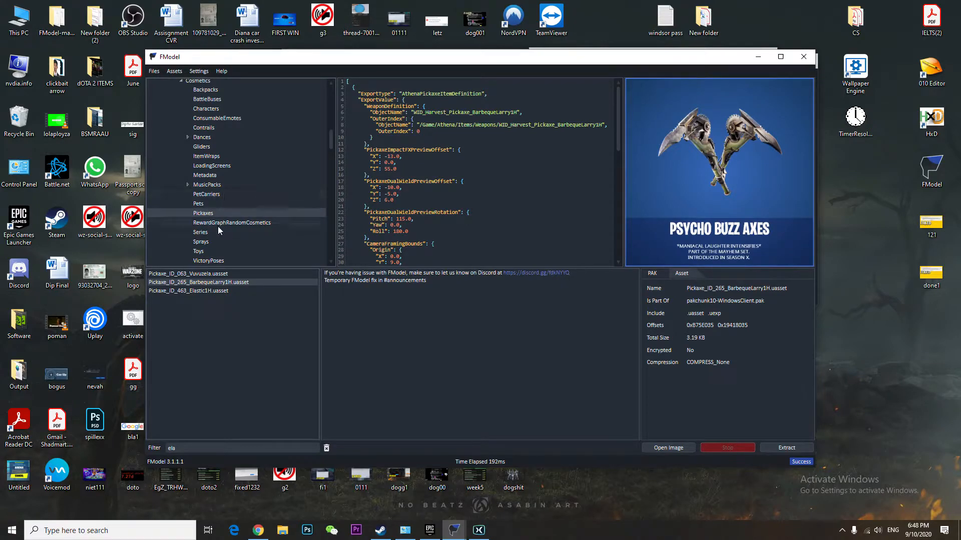
pyautogui.click(200, 241)
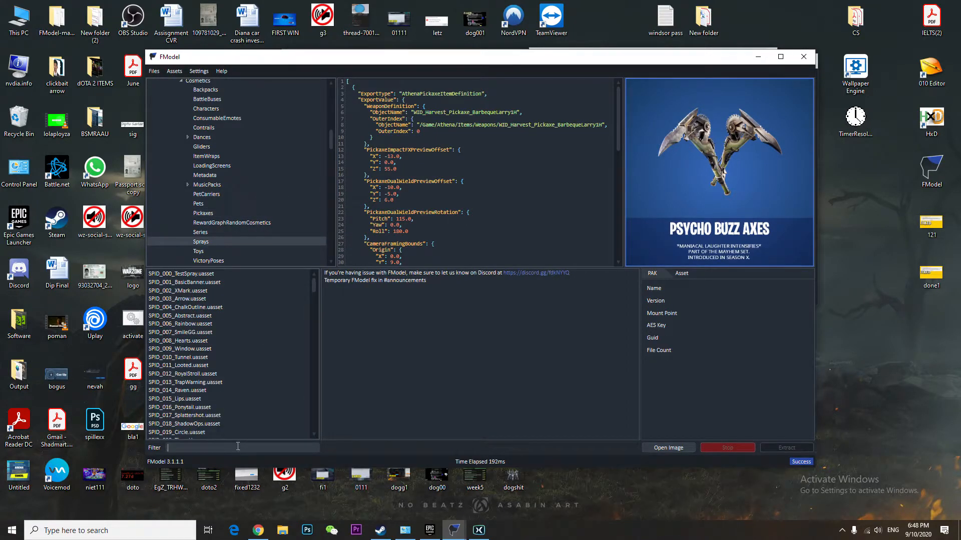
# Step: Filter Sprays by 'LA' and Gliders by 'LAS', finding no elastic items in either
pyautogui.write('es')
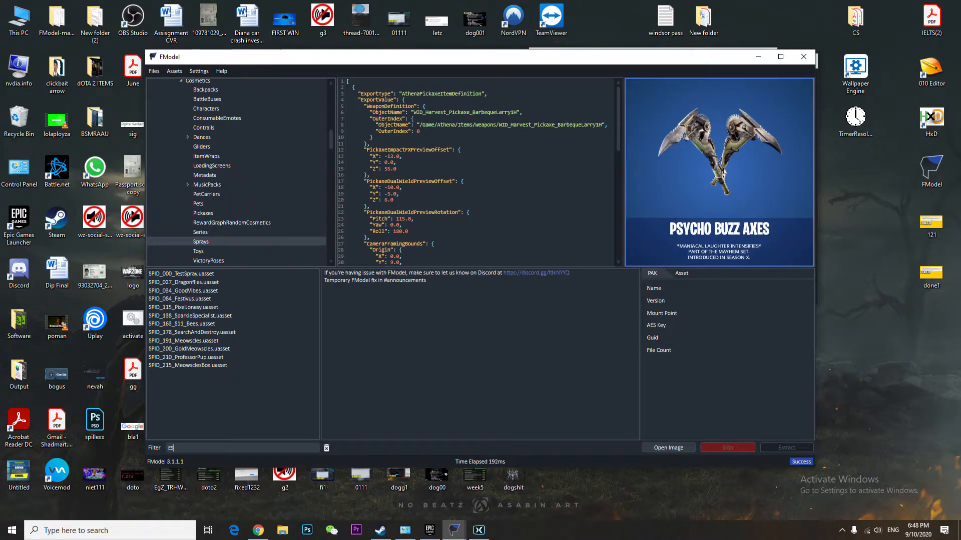
pyautogui.write('LA')
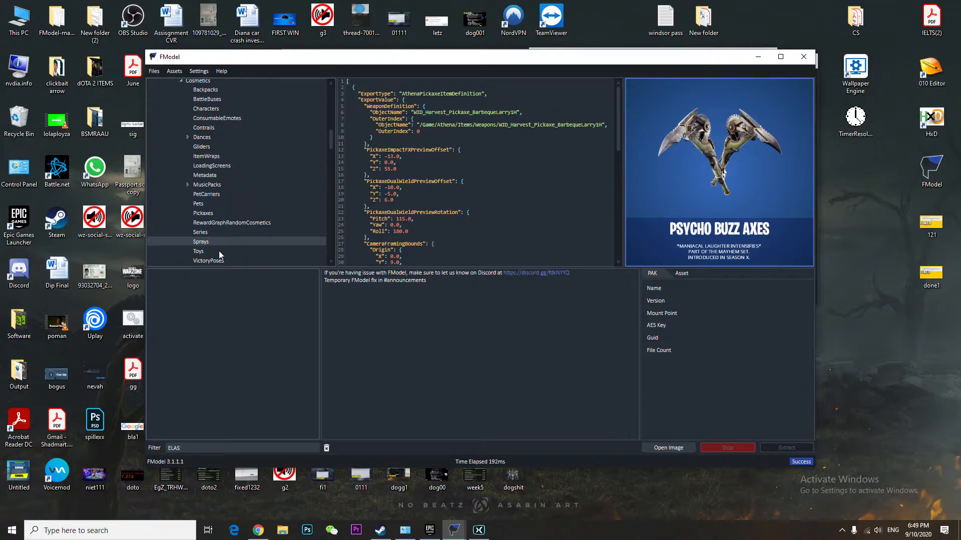
pyautogui.click(202, 212)
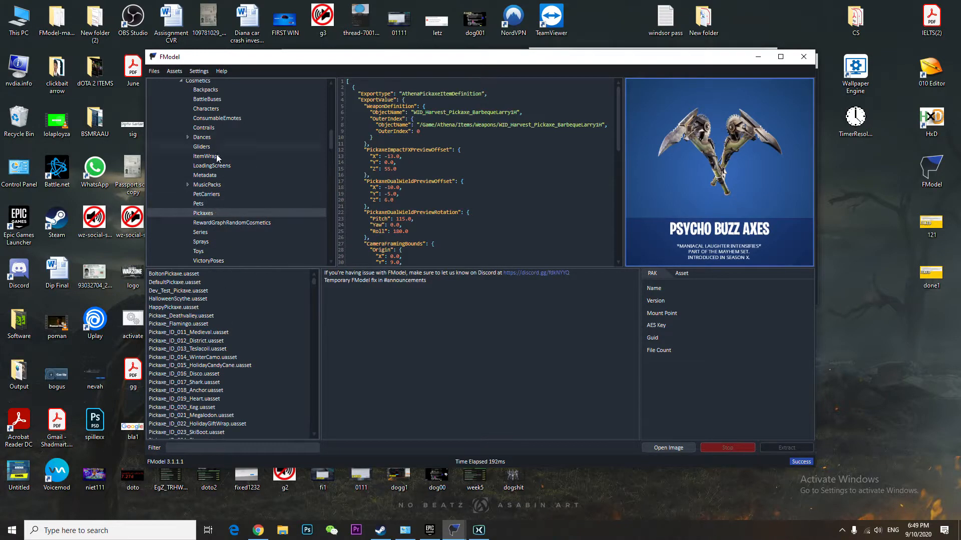
pyautogui.click(201, 146)
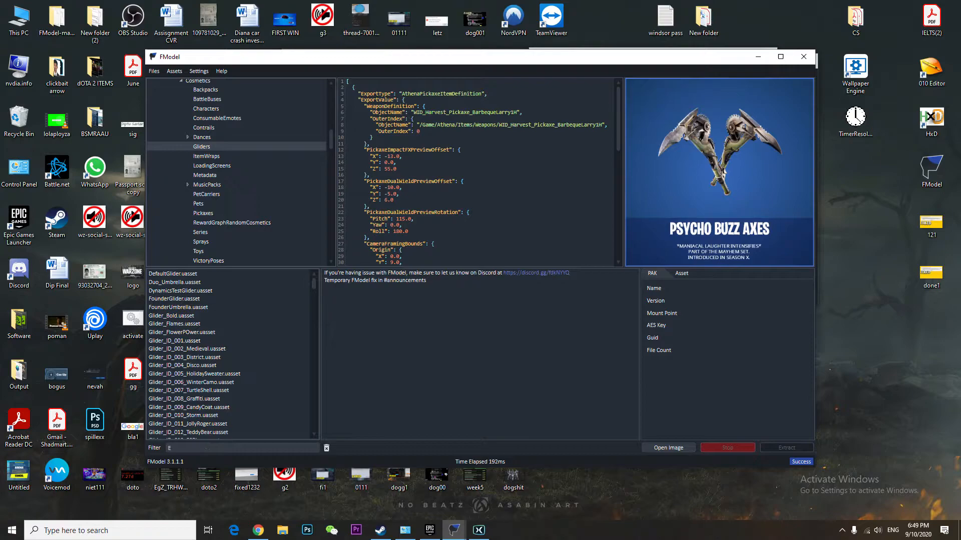
pyautogui.write('LAS')
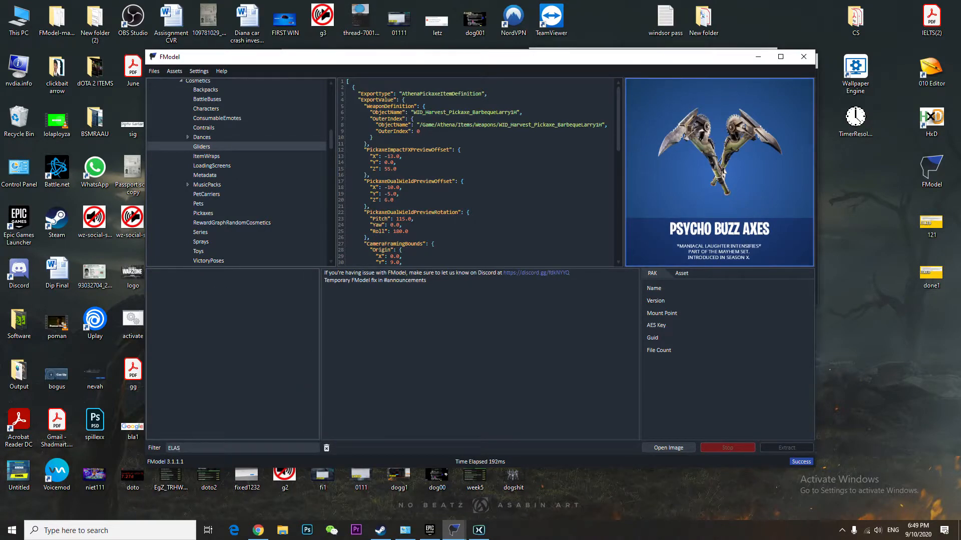
pyautogui.moveTo(215, 159)
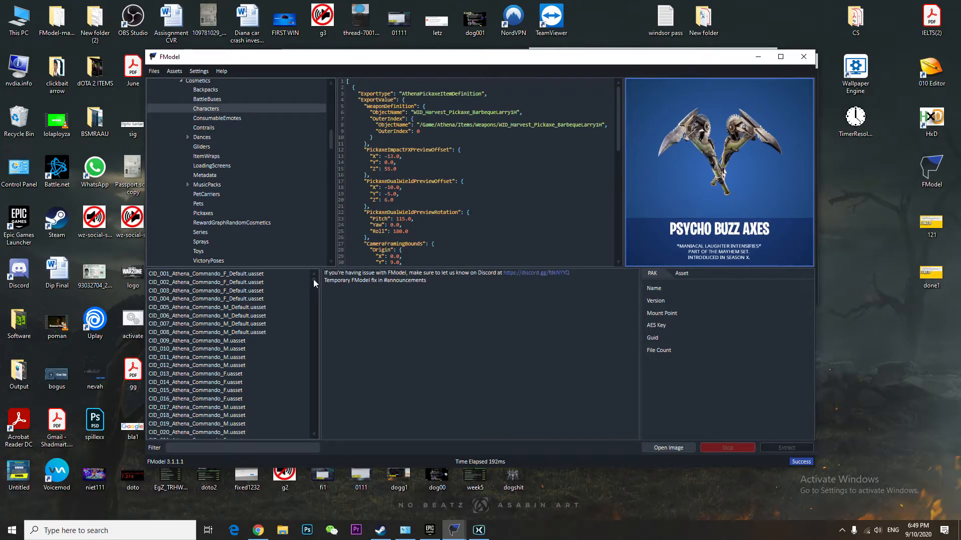
# Step: Filter by 'ELA' and switch to Backpacks to preview the BID_610_ElasticHologram Holo-Back
pyautogui.click(244, 447)
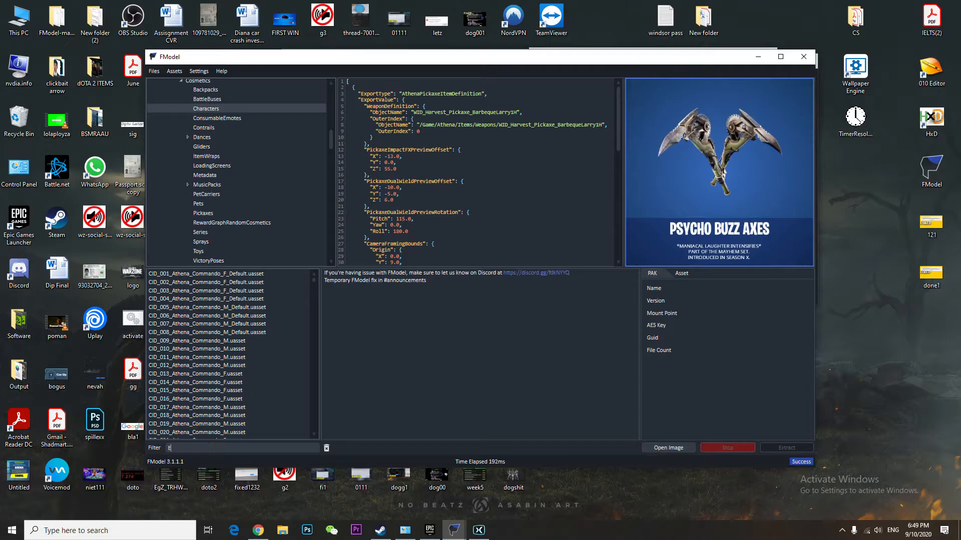
pyautogui.write('ELA')
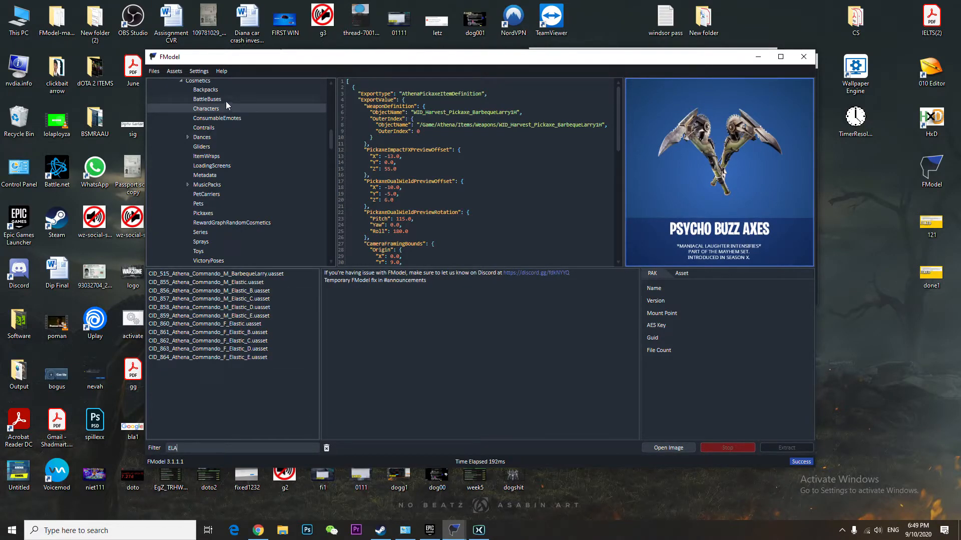
pyautogui.click(206, 99)
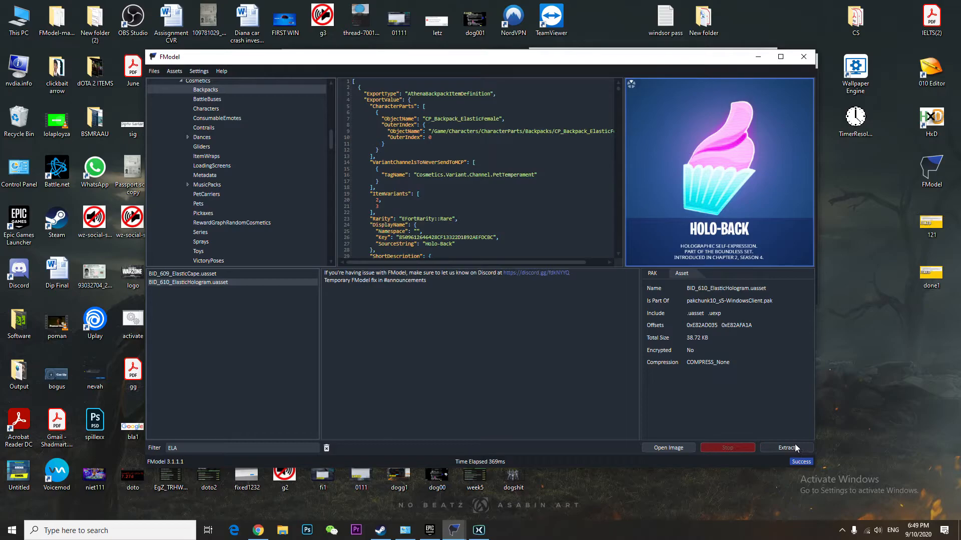
pyautogui.moveTo(462, 503)
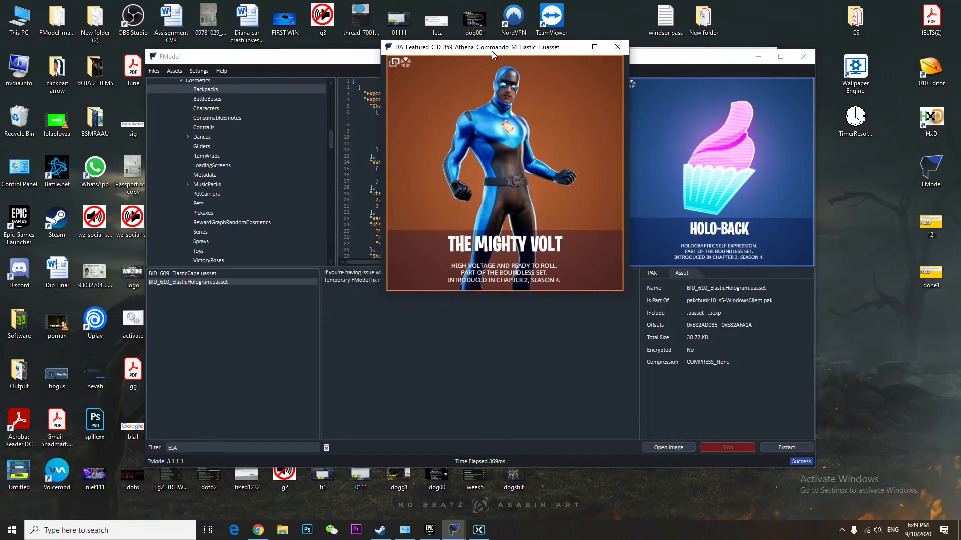
# Step: Position the Mighty Volt skin preview window beside the Holo-Back backbling preview
pyautogui.moveTo(503, 47); pyautogui.dragTo(468, 49)
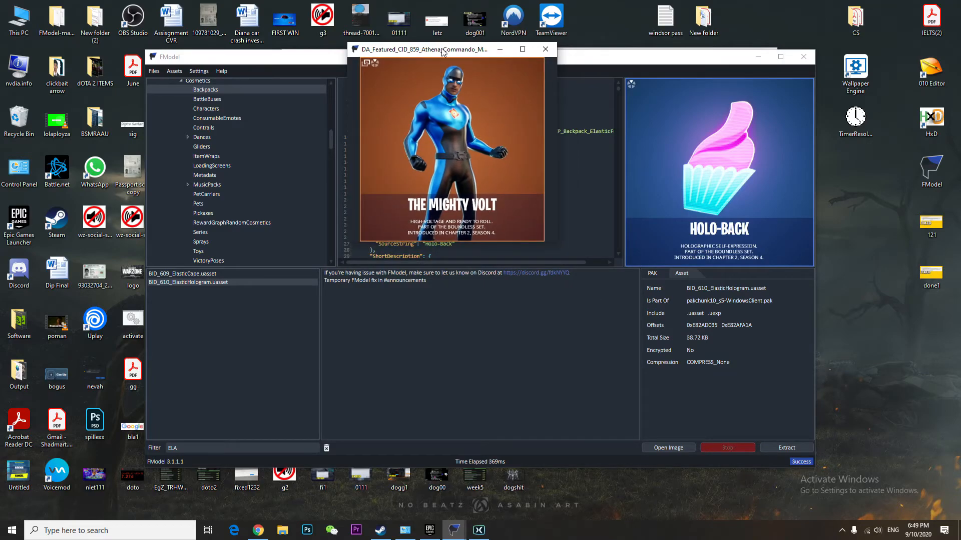
pyautogui.moveTo(441, 49); pyautogui.dragTo(503, 75)
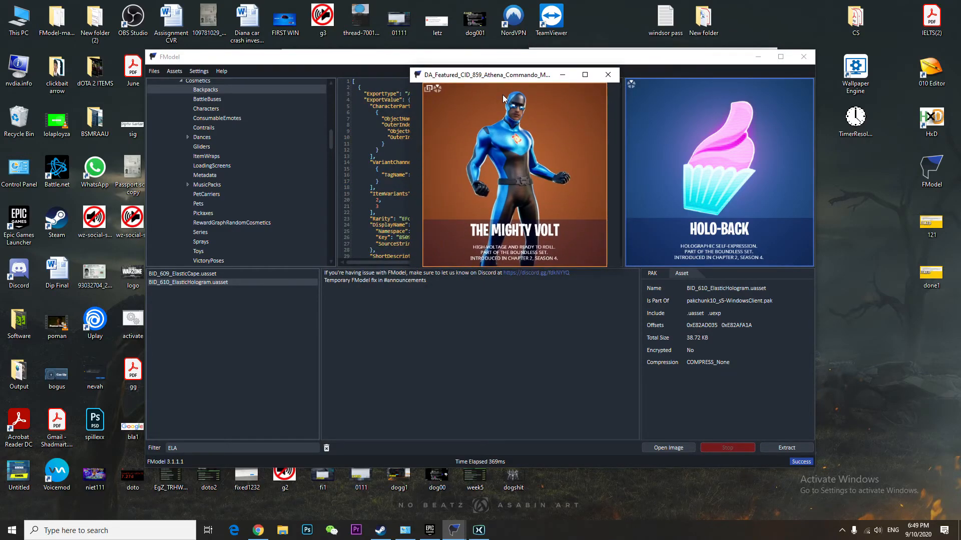